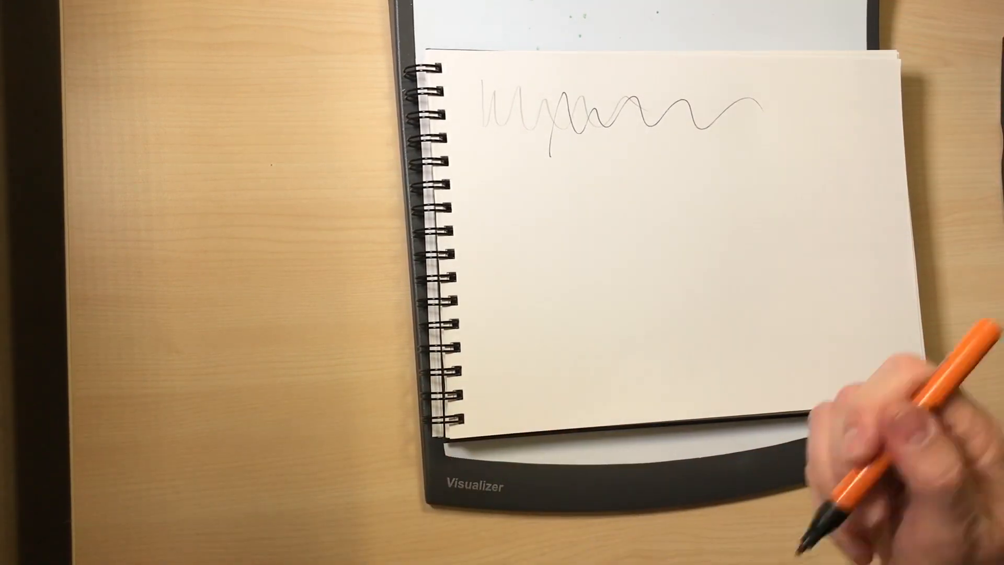
drag(564, 154, 788, 141)
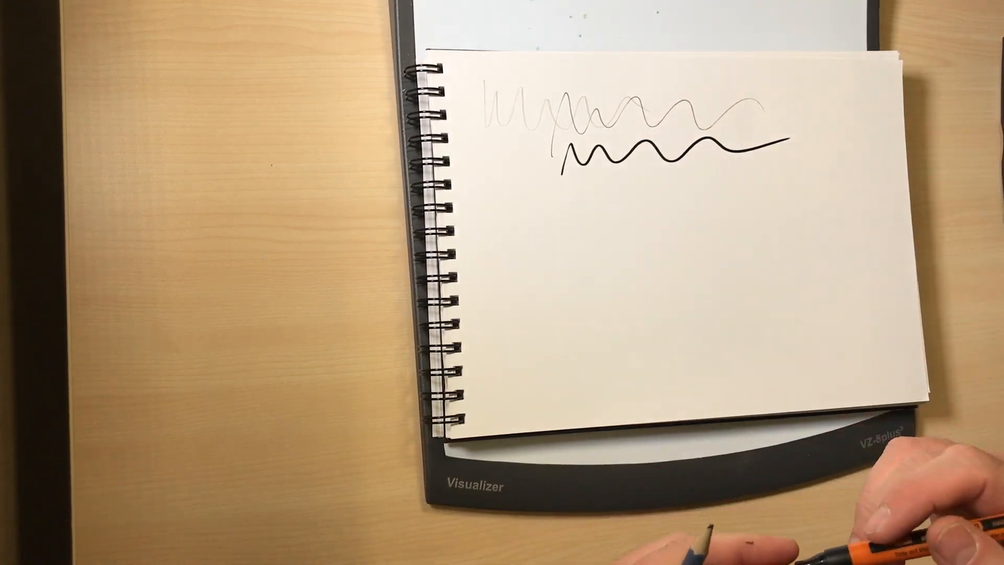